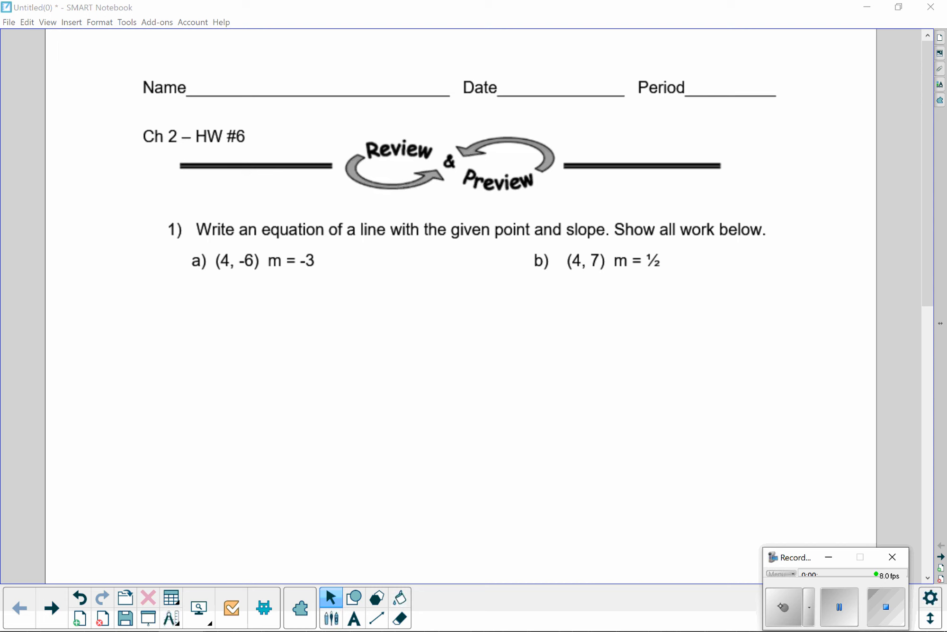
# Switch to the Pens tool so the worksheet can be written on in ink
pyautogui.click(893, 557)
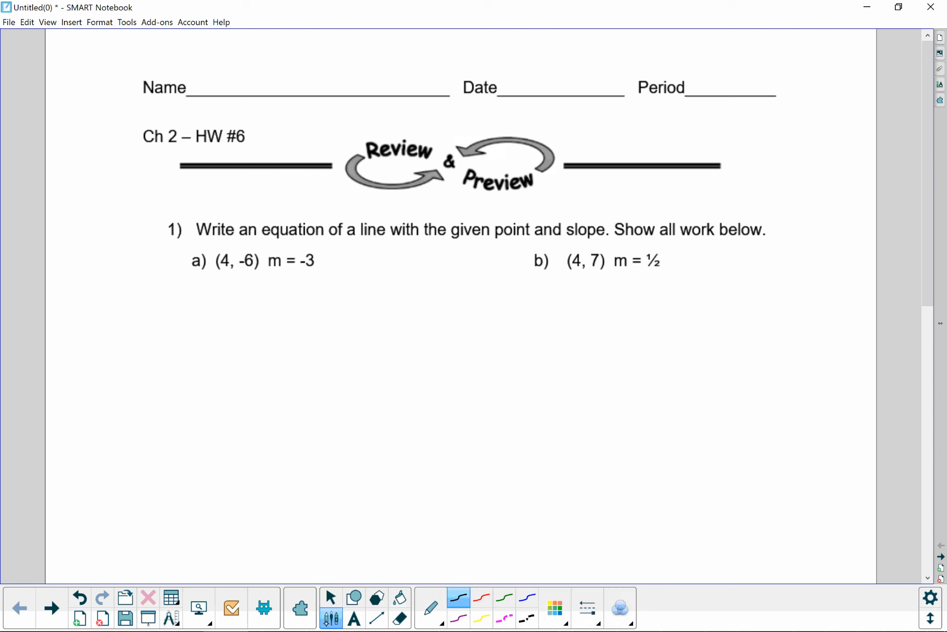
# In red, circle the slope m = -3 and write (-3) under m in y=mx+b
pyautogui.click(481, 597)
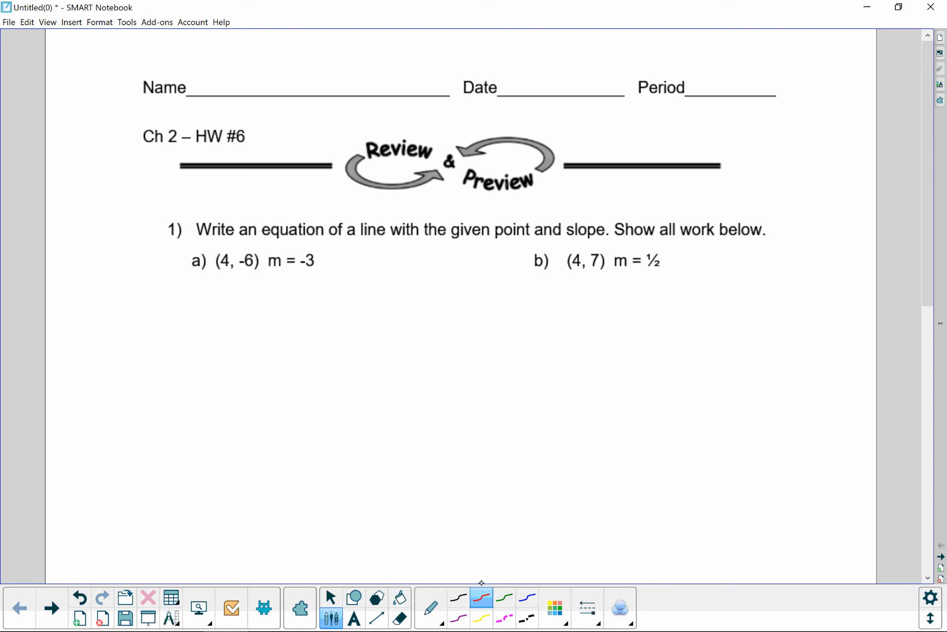
pyautogui.moveTo(266, 257); pyautogui.dragTo(326, 263)
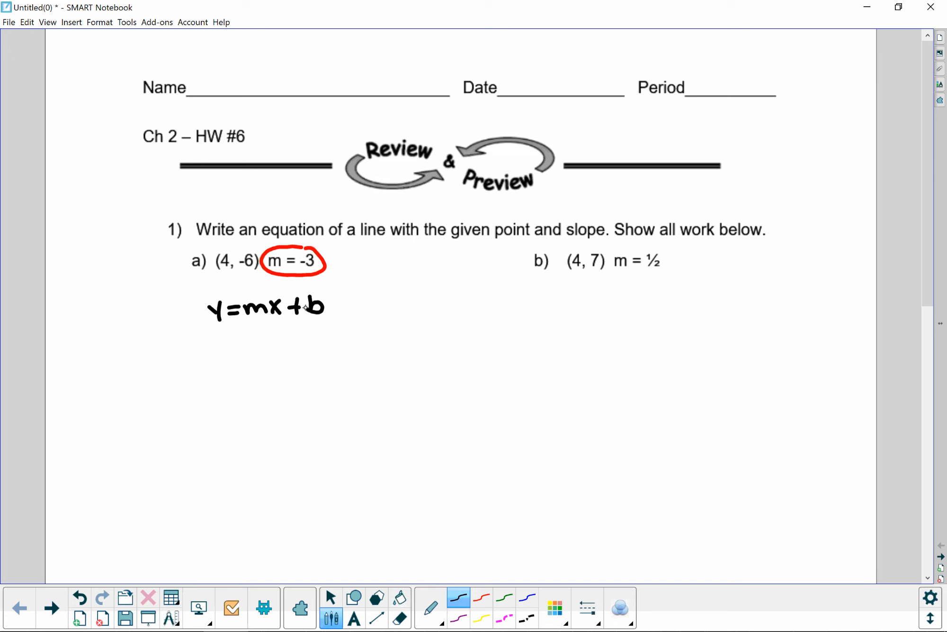
pyautogui.write('-3')
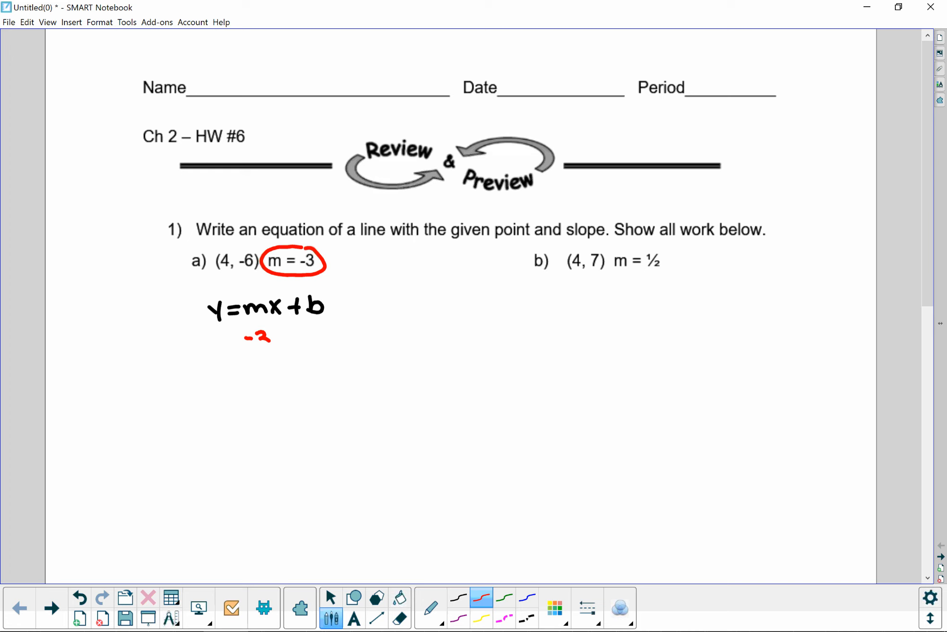
pyautogui.moveTo(242, 348); pyautogui.dragTo(241, 330)
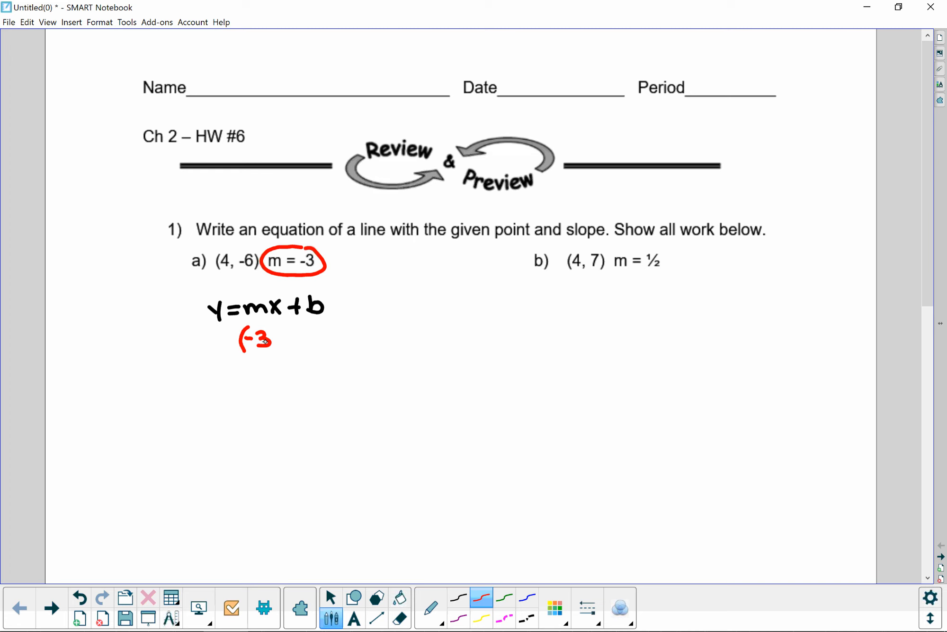
pyautogui.moveTo(275, 326); pyautogui.dragTo(275, 358)
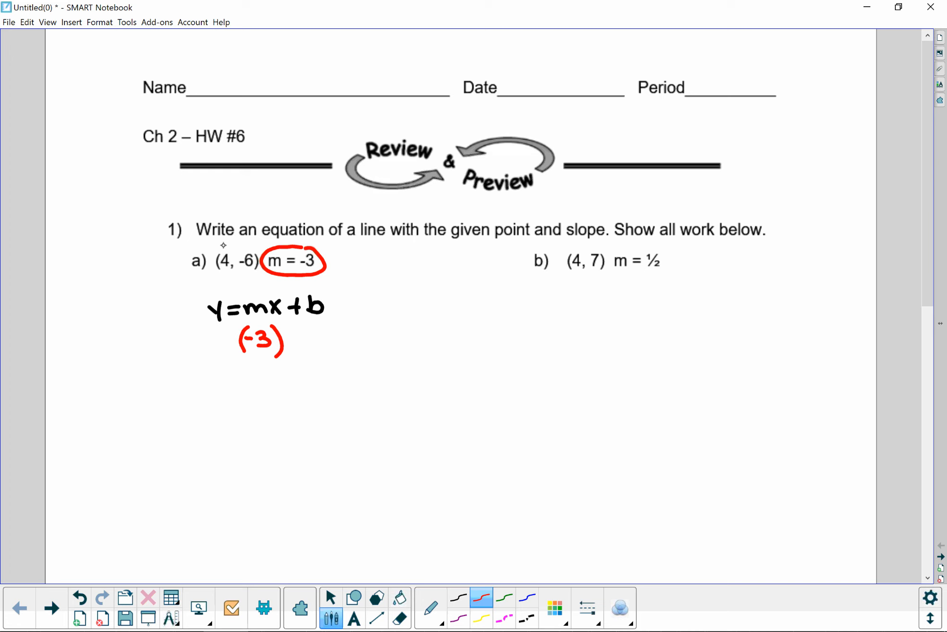
# Label 4 as x and -6 as y over the point, then substitute -6 and (4) beneath
pyautogui.moveTo(219, 254); pyautogui.dragTo(231, 248)
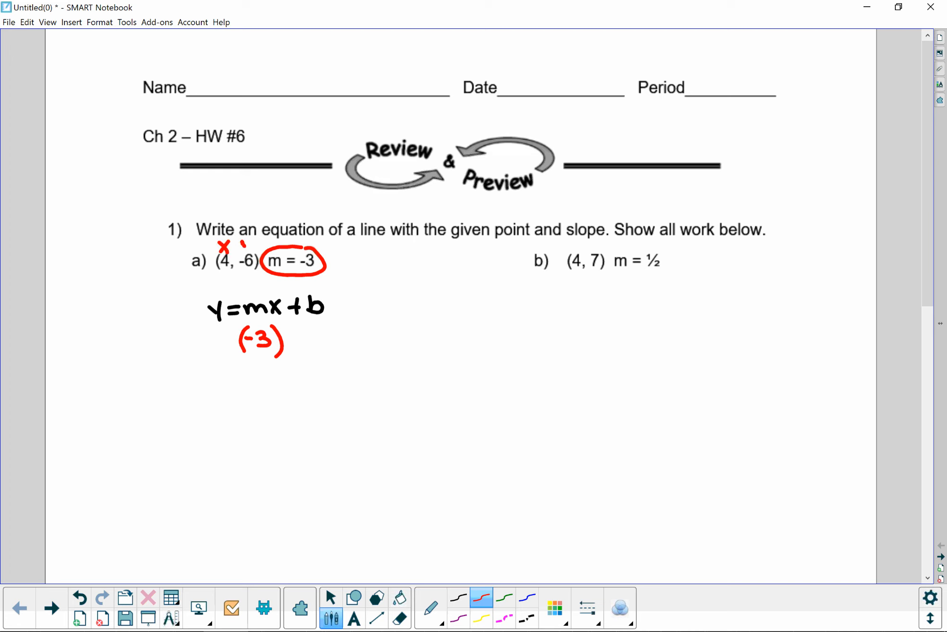
pyautogui.moveTo(241, 254); pyautogui.dragTo(247, 242)
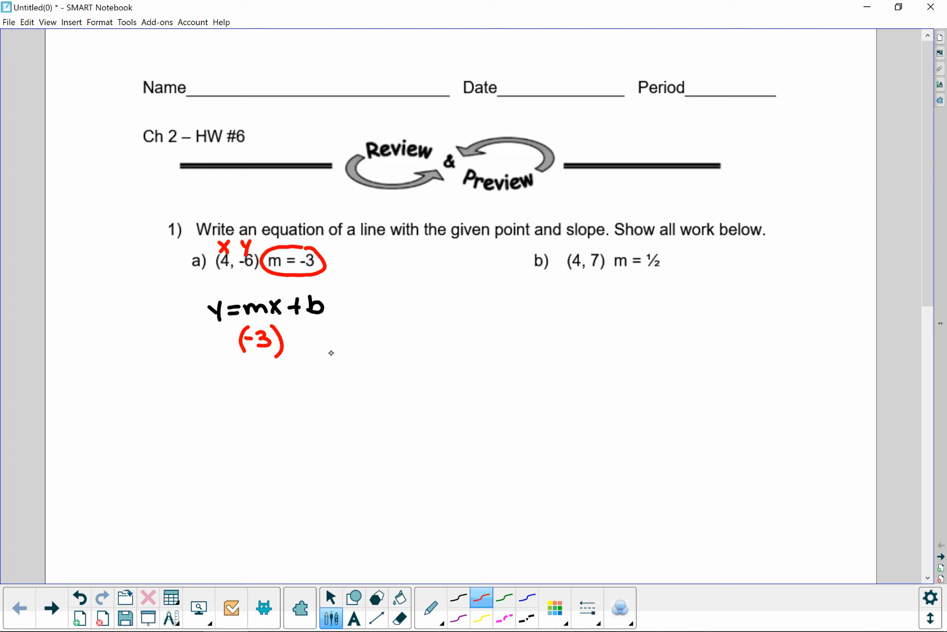
pyautogui.moveTo(290, 330); pyautogui.dragTo(305, 351)
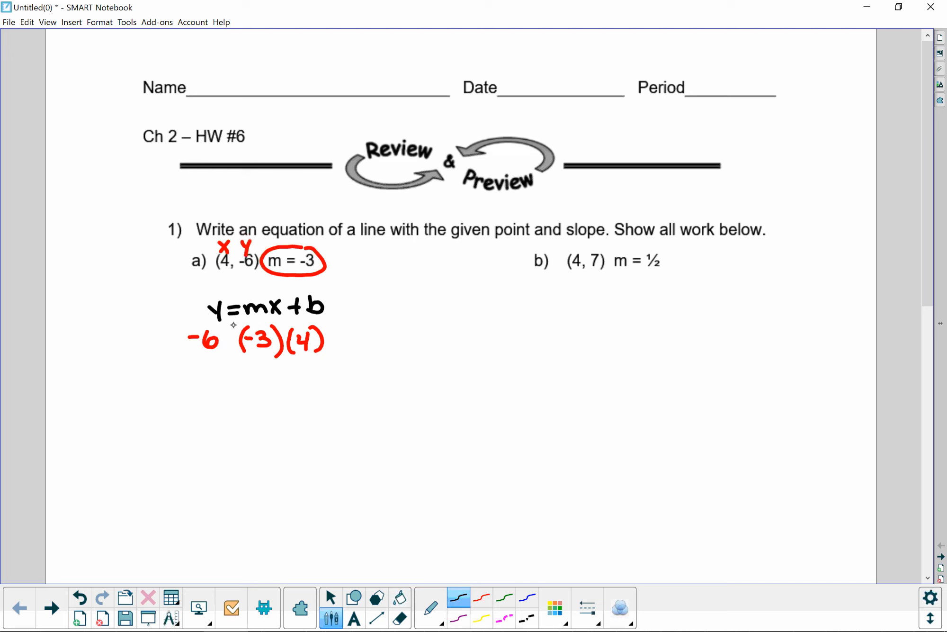
# Complete -6=(-3)(4)+b and write the simplified line -6 = -12 + b in black
pyautogui.moveTo(226, 343); pyautogui.dragTo(239, 343)
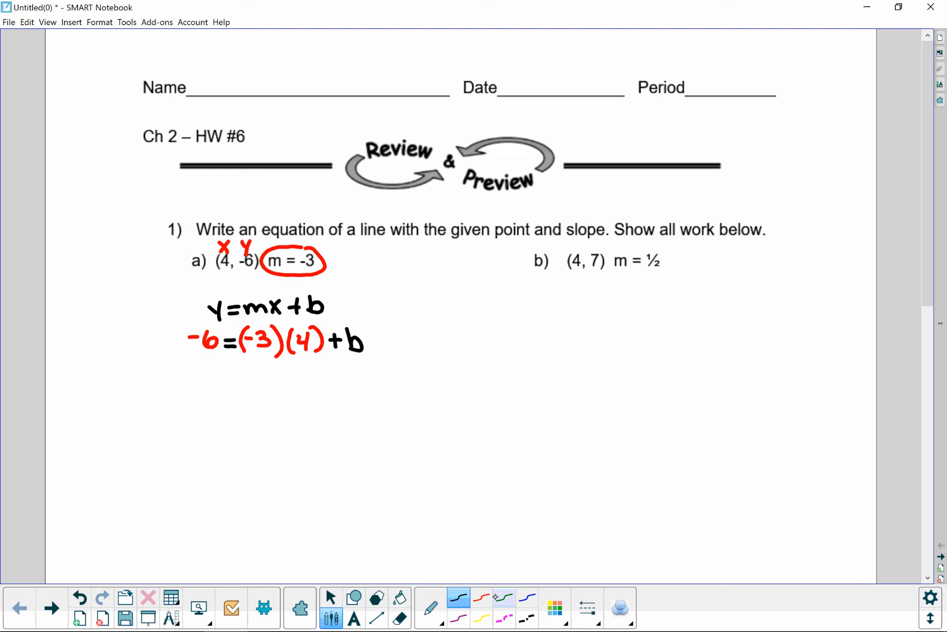
pyautogui.click(457, 598)
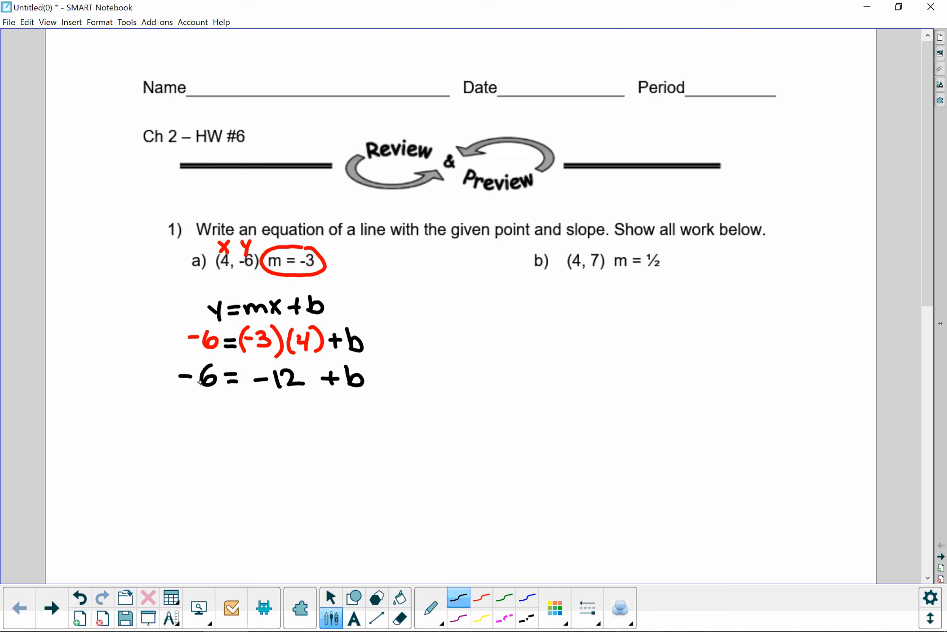
pyautogui.moveTo(377, 379); pyautogui.dragTo(405, 379)
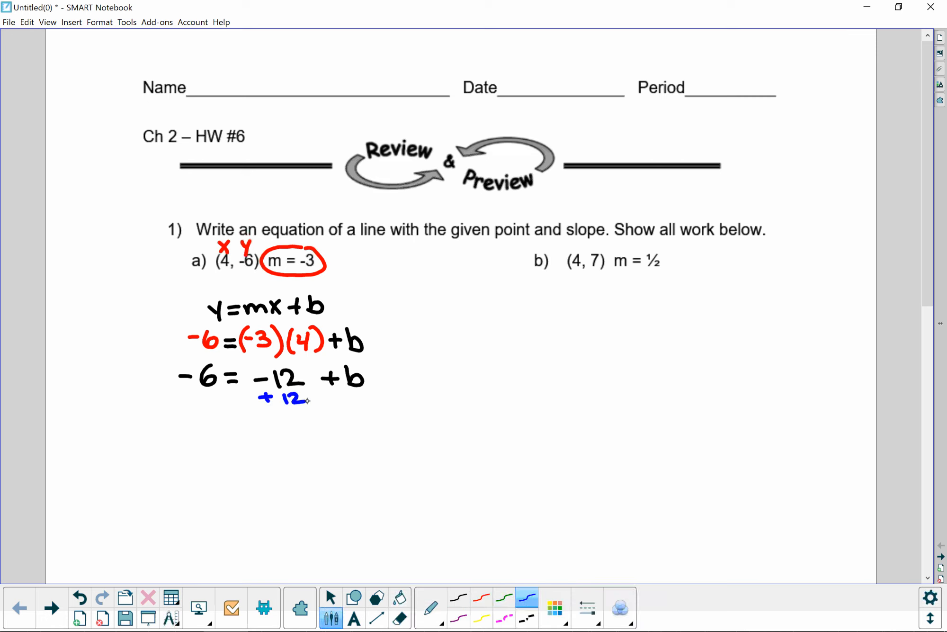
# Add 12 to both sides in blue, cancel the -12 and +12, and write 6 = b
pyautogui.moveTo(181, 399); pyautogui.dragTo(226, 399)
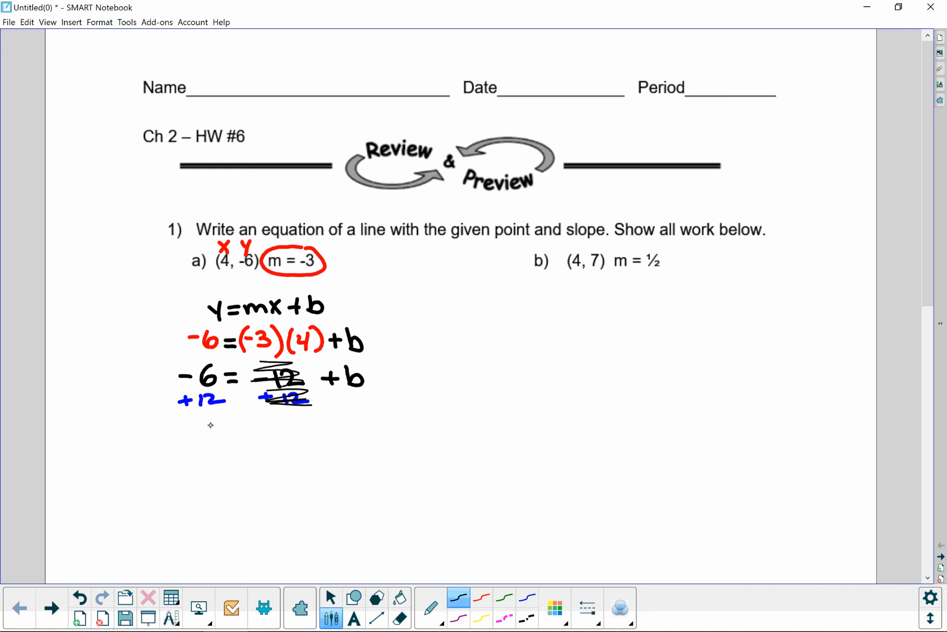
pyautogui.moveTo(206, 423); pyautogui.dragTo(224, 447)
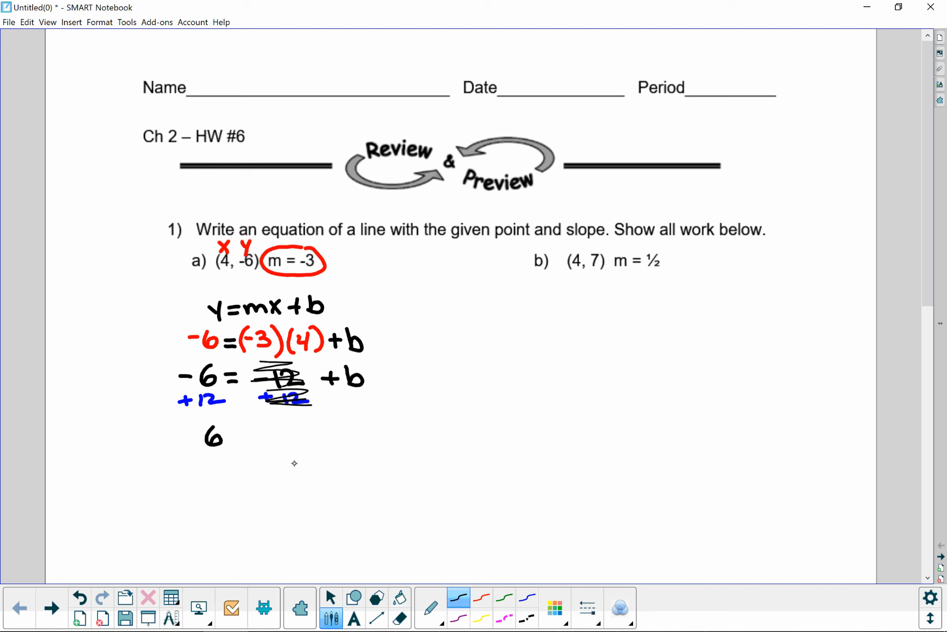
pyautogui.moveTo(241, 435); pyautogui.dragTo(277, 435)
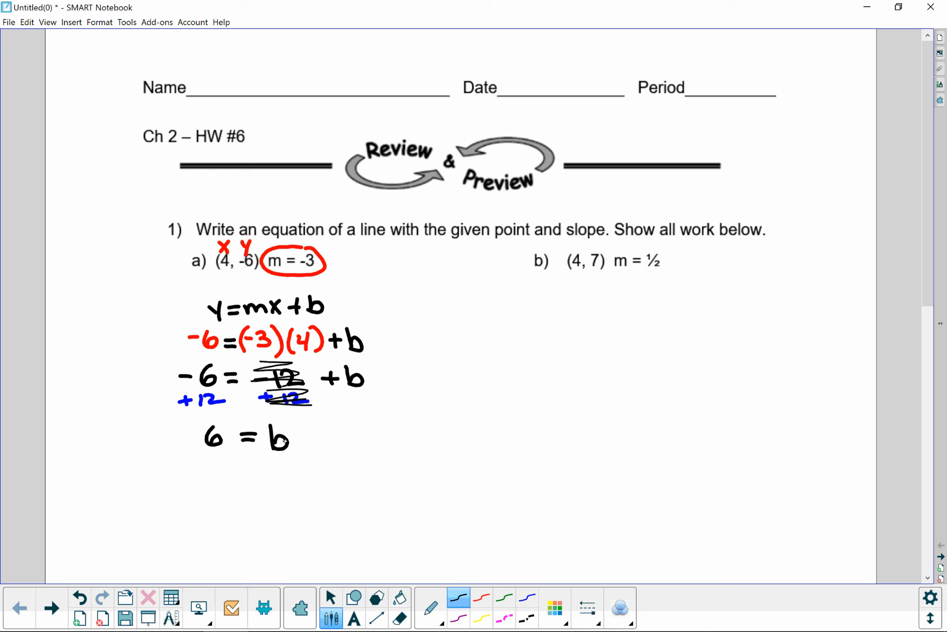
# Write y=mx+b to the right for part a and erase the m from it
pyautogui.moveTo(396, 300); pyautogui.dragTo(411, 318)
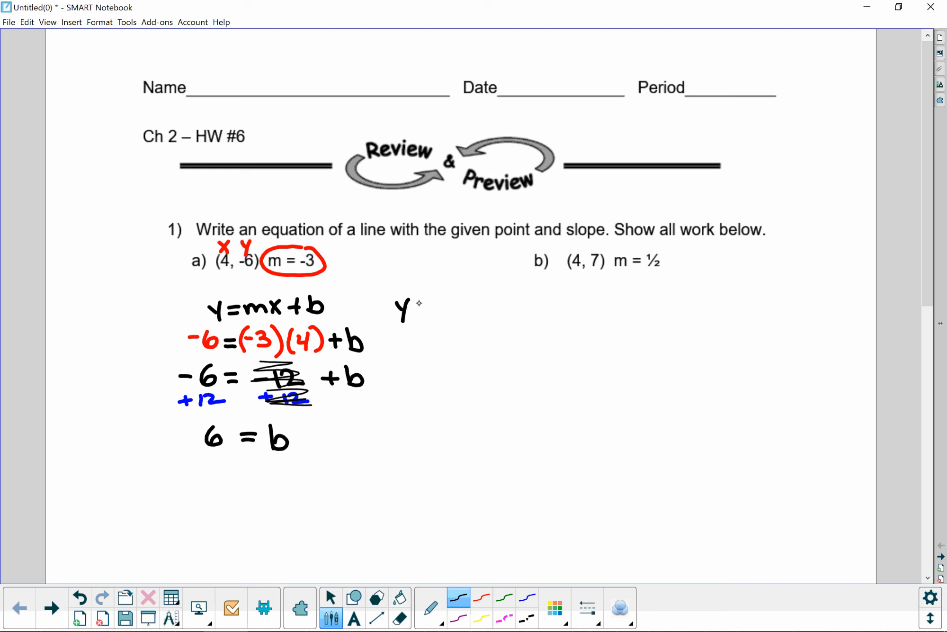
pyautogui.moveTo(411, 305); pyautogui.dragTo(470, 305)
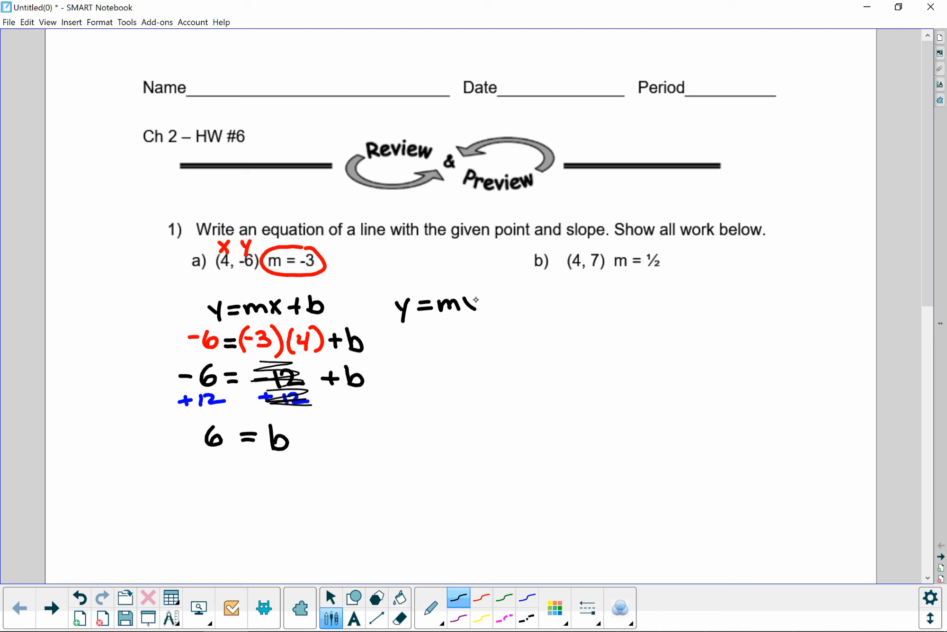
pyautogui.write('x+b')
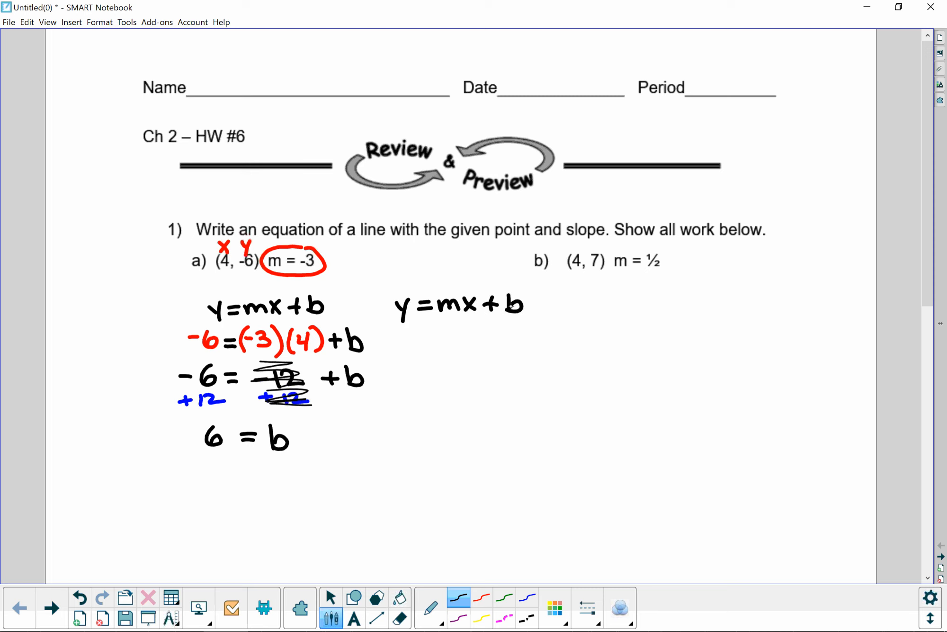
pyautogui.click(398, 597)
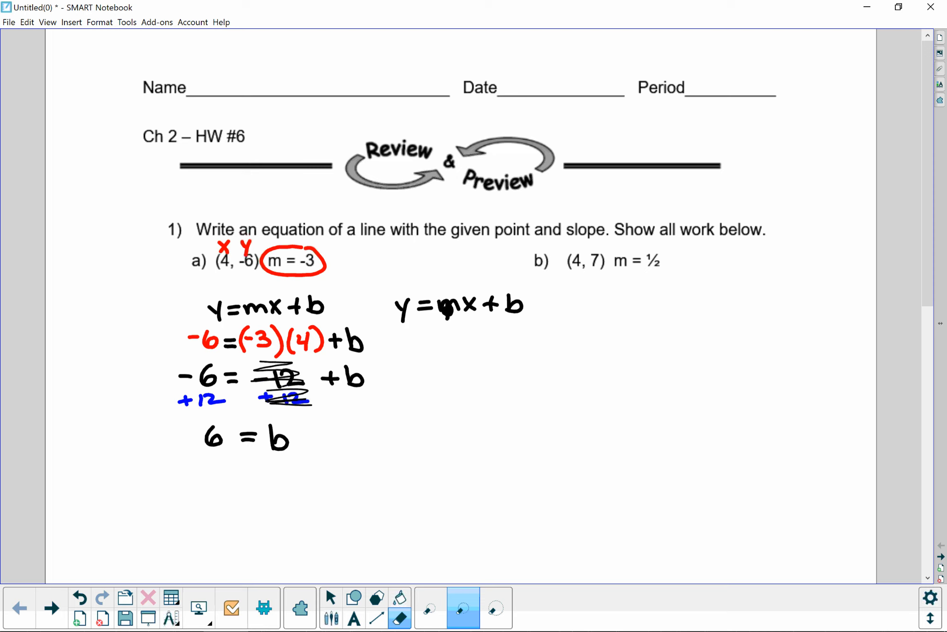
pyautogui.moveTo(449, 336); pyautogui.dragTo(441, 374)
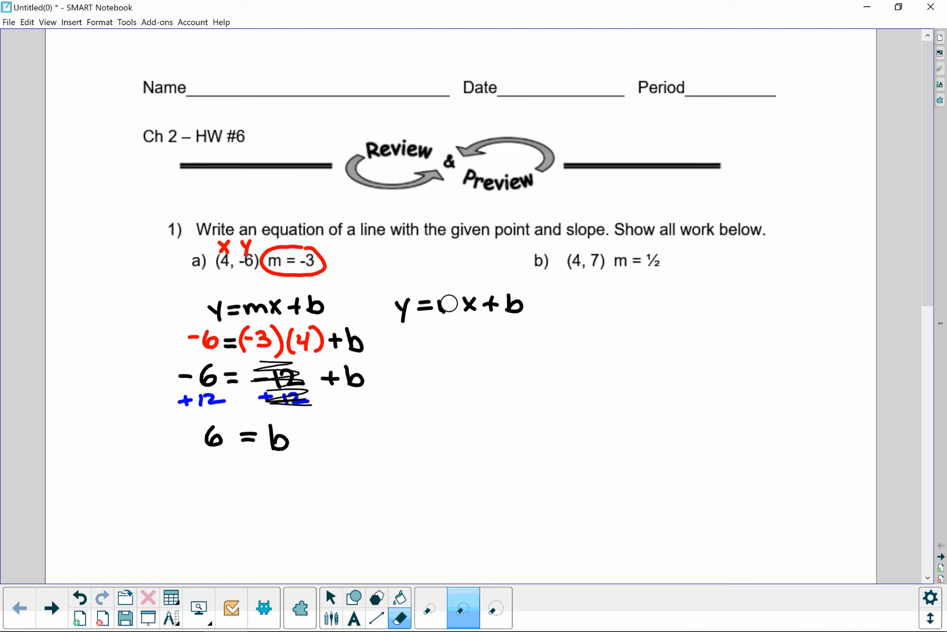
# Replace m with -3 in red, erase the b, and circle 6 = b in blue
pyautogui.click(446, 304)
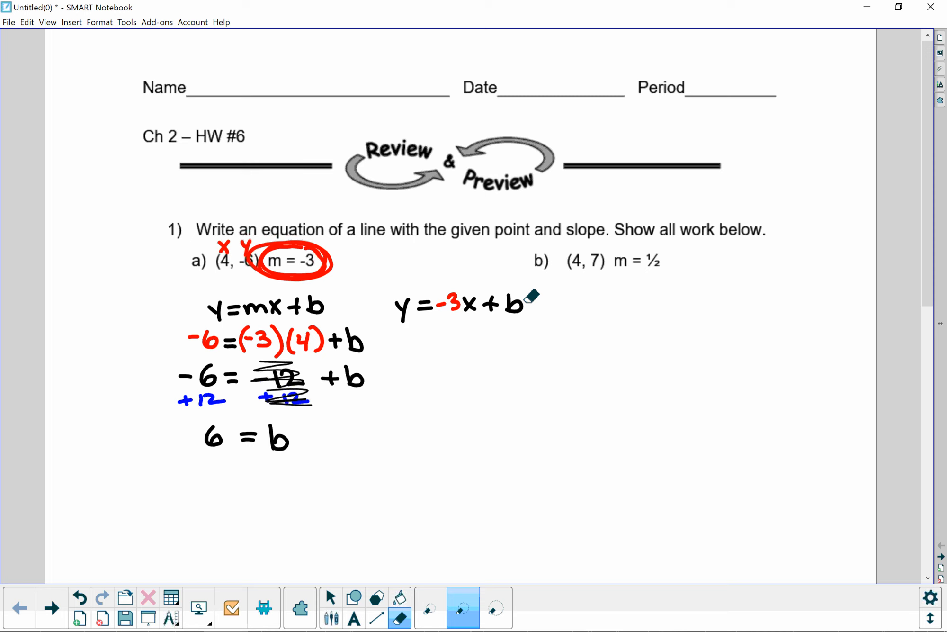
pyautogui.moveTo(525, 296); pyautogui.dragTo(516, 302)
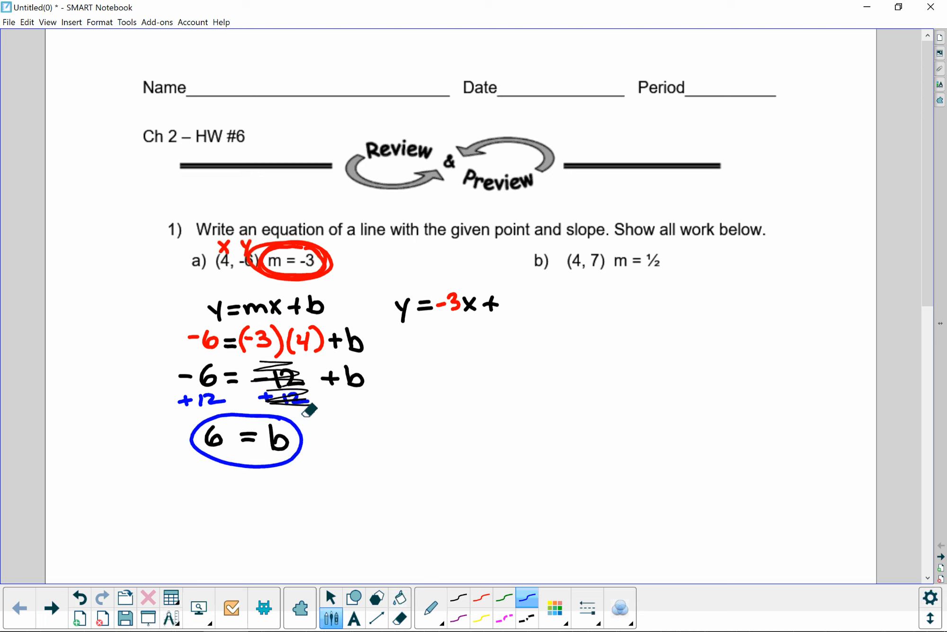
pyautogui.moveTo(505, 302); pyautogui.dragTo(518, 310)
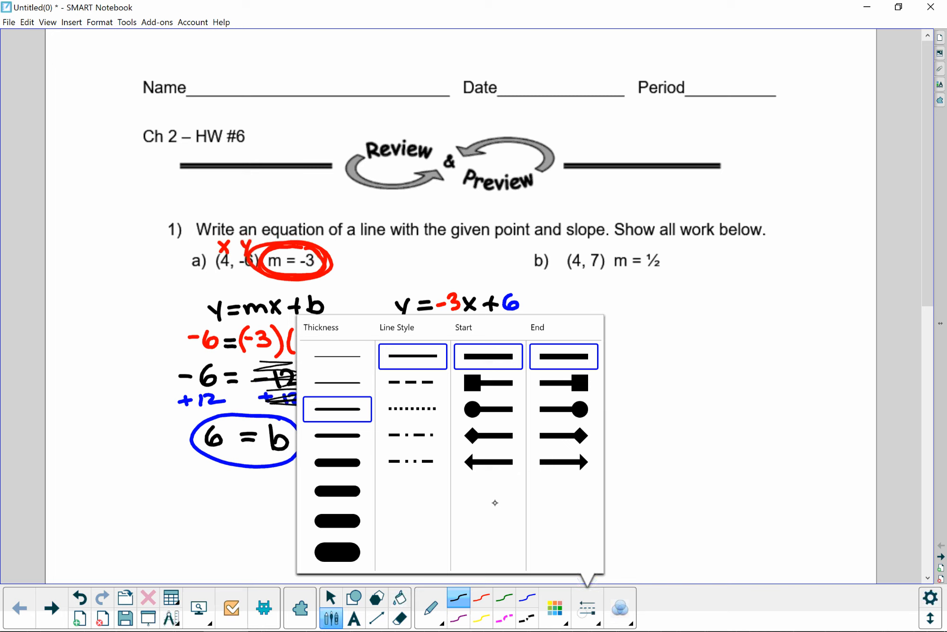
# Outline y=-3x+6 with a dashed cloud and drag it below the circled 6 = b
pyautogui.click(411, 380)
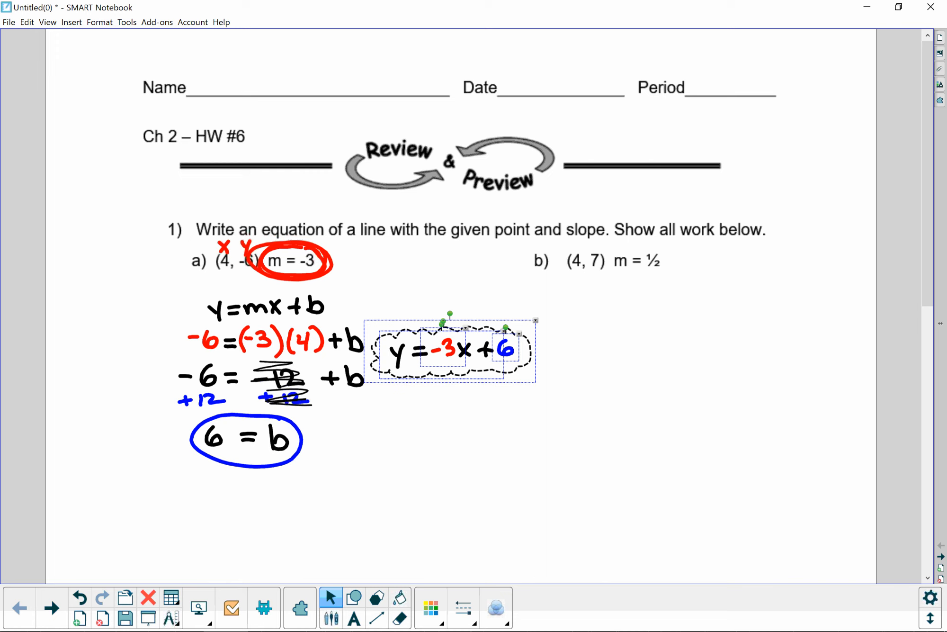
pyautogui.moveTo(450, 350); pyautogui.dragTo(262, 508)
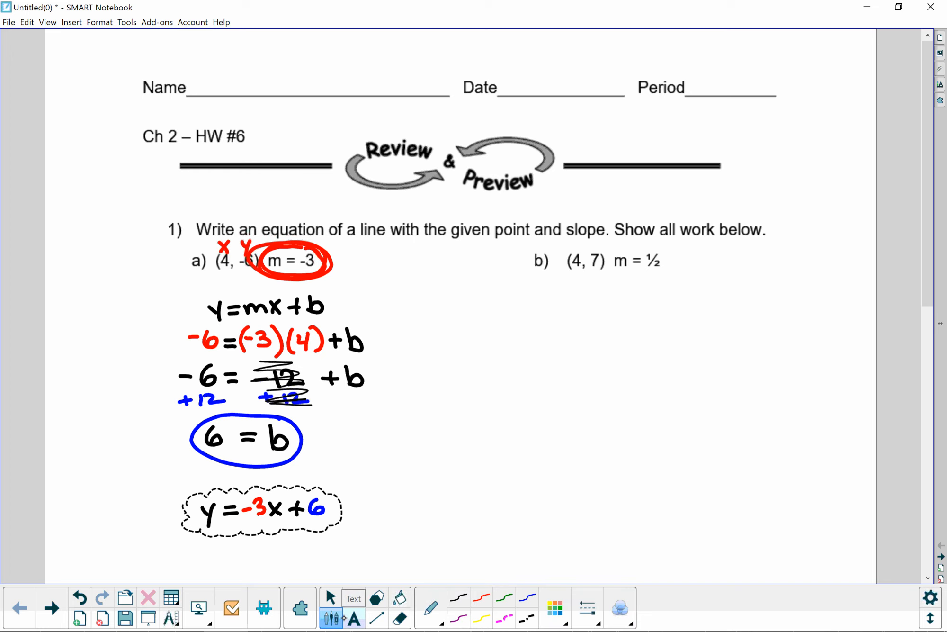
pyautogui.click(199, 607)
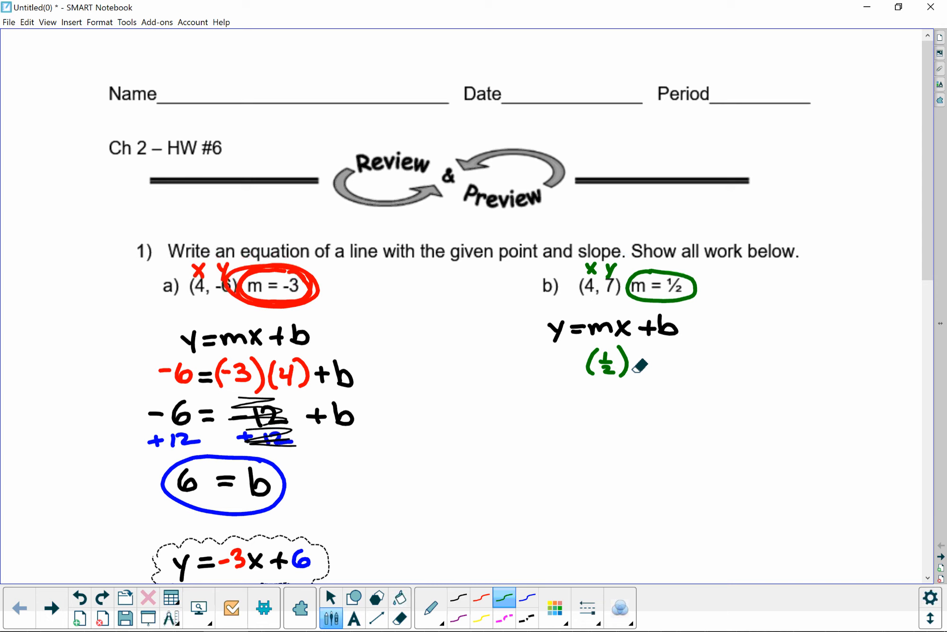
# Write (4) after the ½, the equals after 7, and +b to give 7=(½)(4)+b
pyautogui.moveTo(631, 362); pyautogui.dragTo(649, 357)
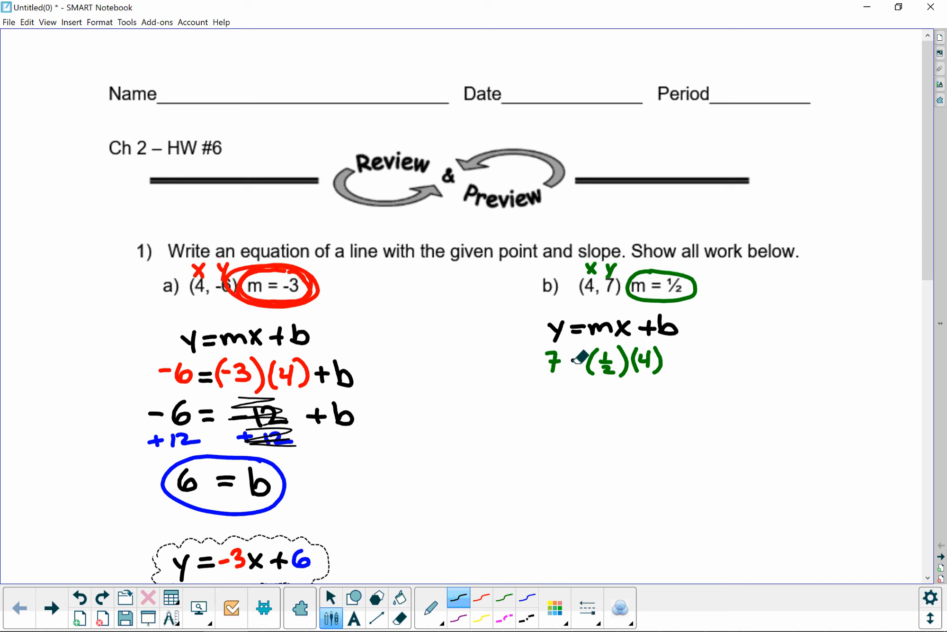
pyautogui.moveTo(571, 359); pyautogui.dragTo(683, 359)
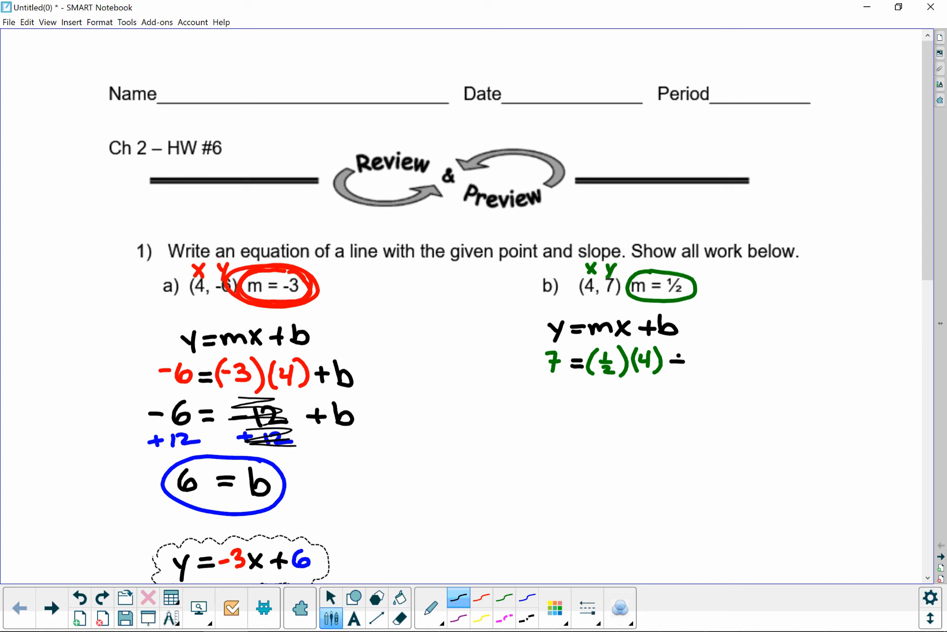
pyautogui.moveTo(677, 359); pyautogui.dragTo(709, 359)
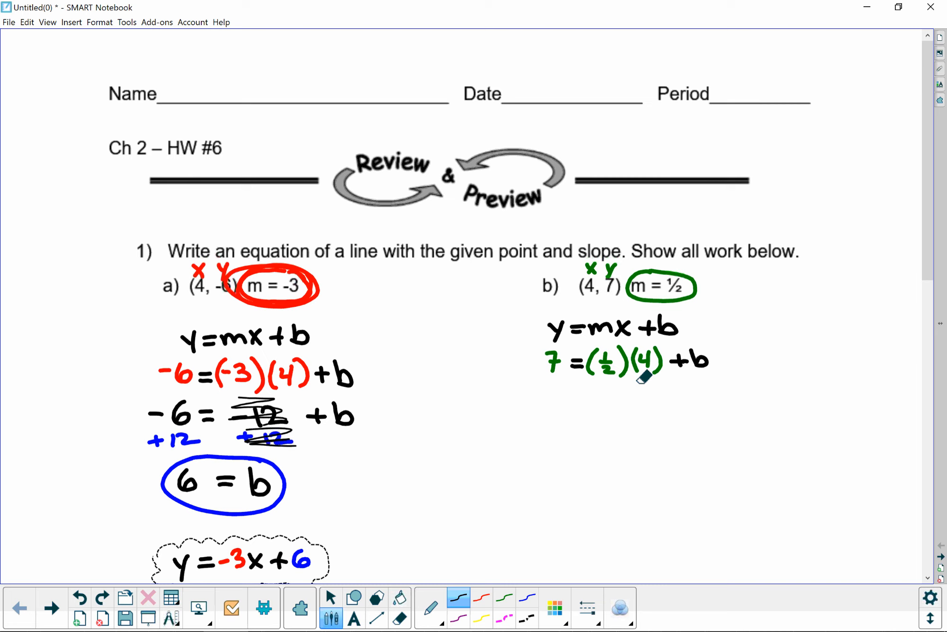
pyautogui.moveTo(613, 386)
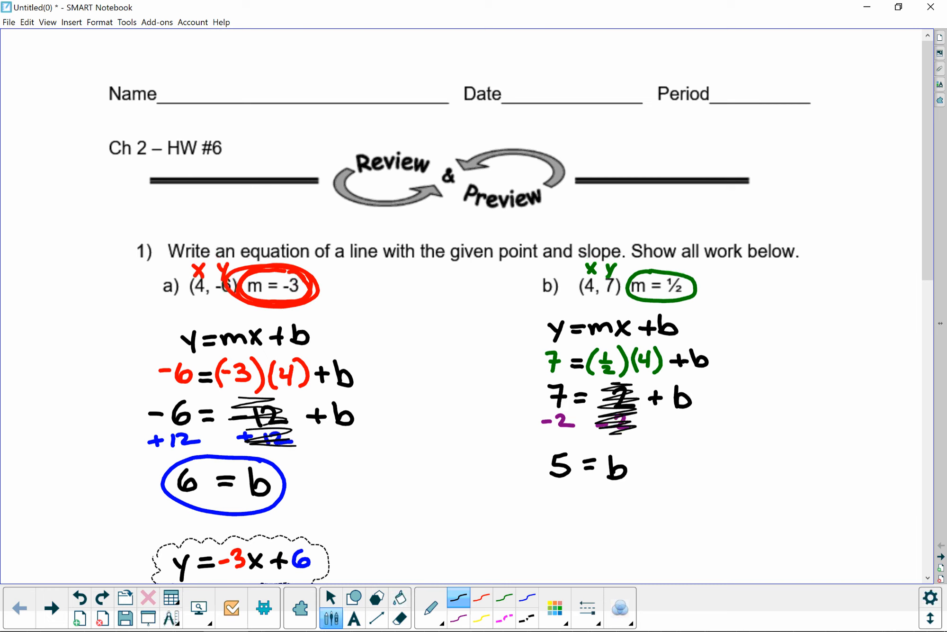
# Write y=mx+b to the right of part b's work after reaching 5 = b
pyautogui.moveTo(761, 320); pyautogui.dragTo(836, 320)
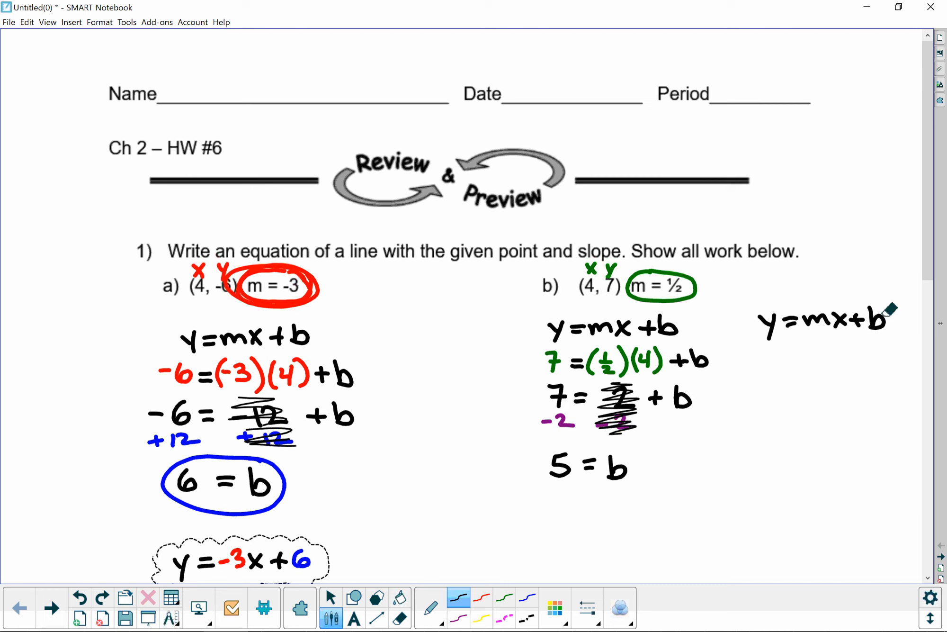
# Box y=½x+5 in a dashed cloud and drag it below the circled 5 = b
pyautogui.click(399, 616)
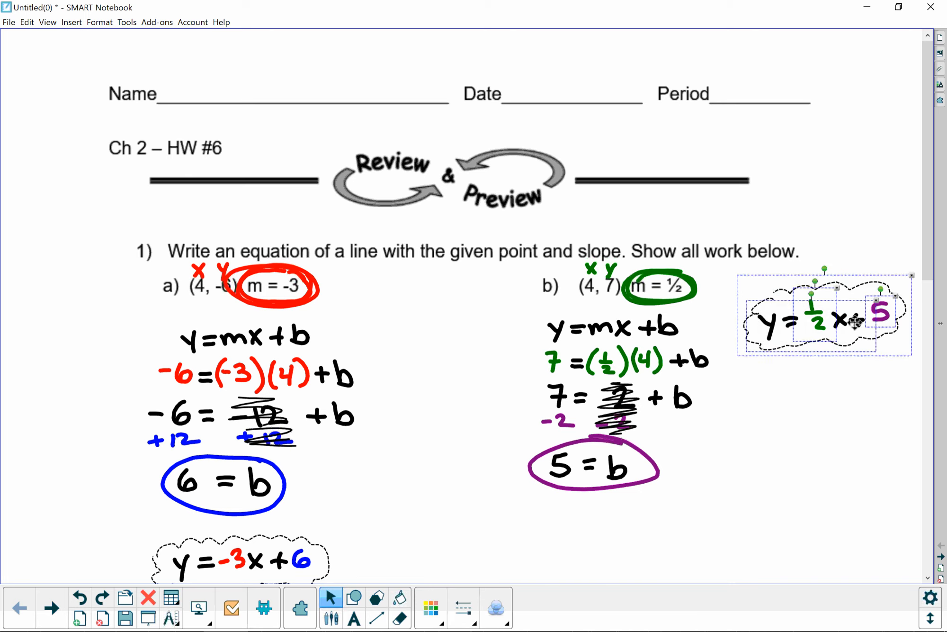
pyautogui.moveTo(823, 318); pyautogui.dragTo(627, 530)
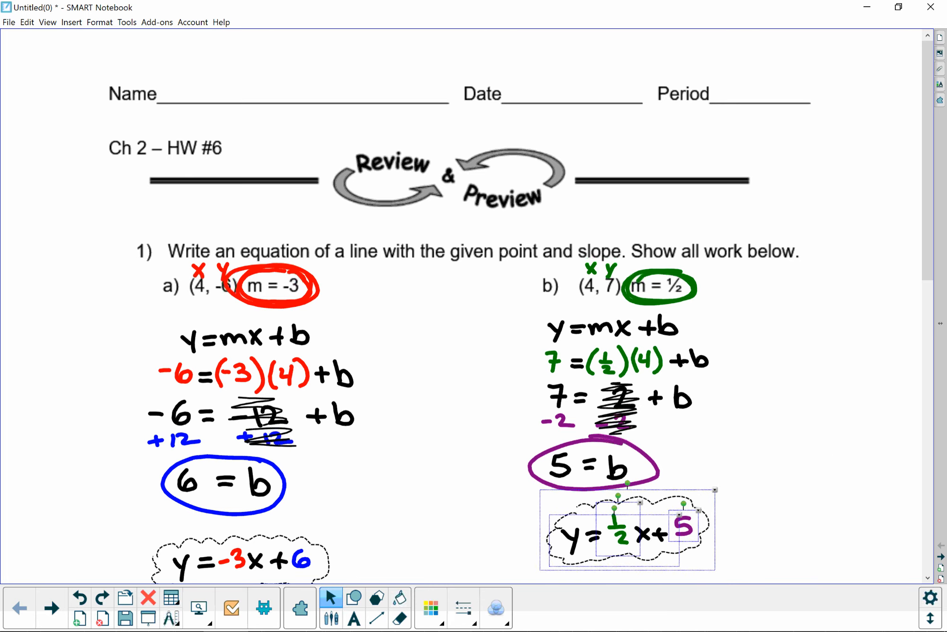